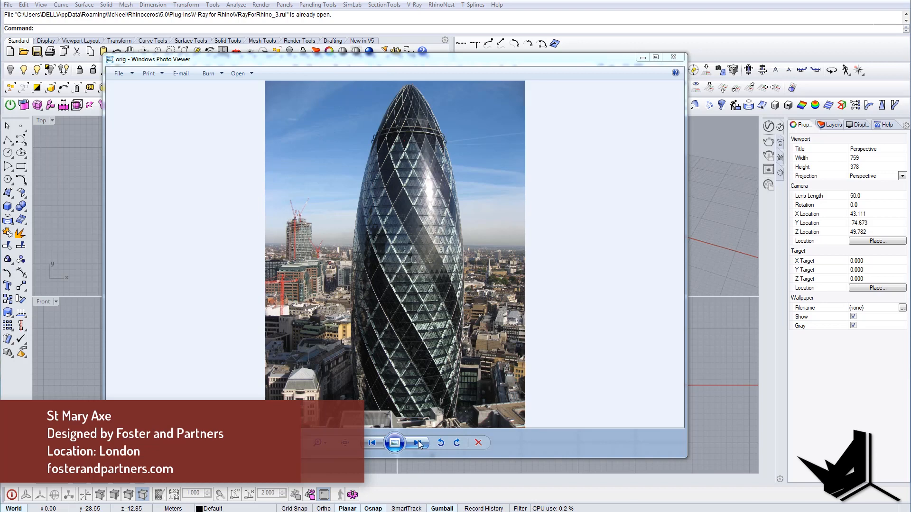
{"action": "mouse_move", "coordinate": [407, 446]}
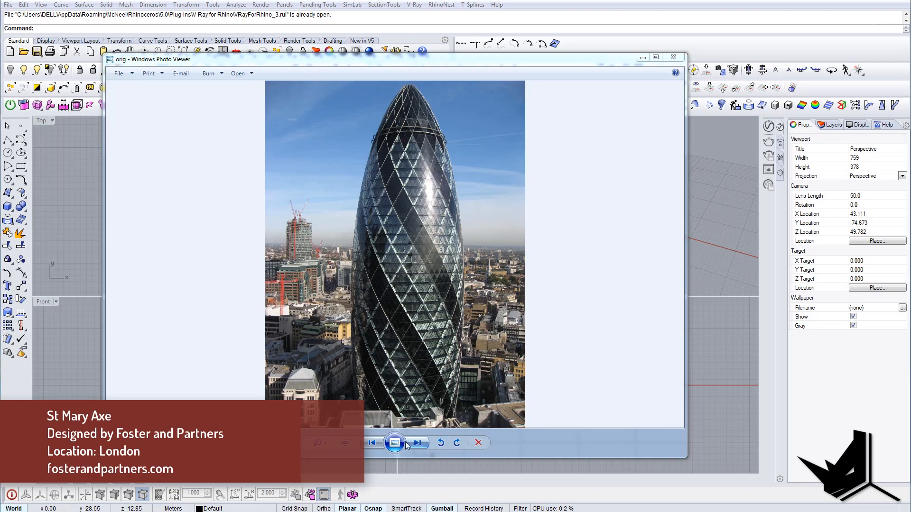
Step: Browse through the 30 St Mary Axe reference photos and drawings, then close the viewer
{"action": "left_click", "coordinate": [418, 443]}
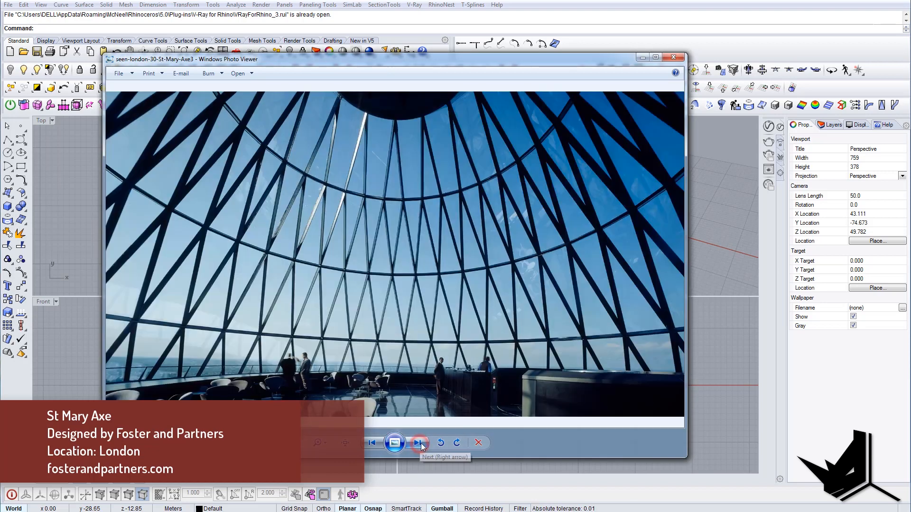
{"action": "left_click", "coordinate": [418, 444]}
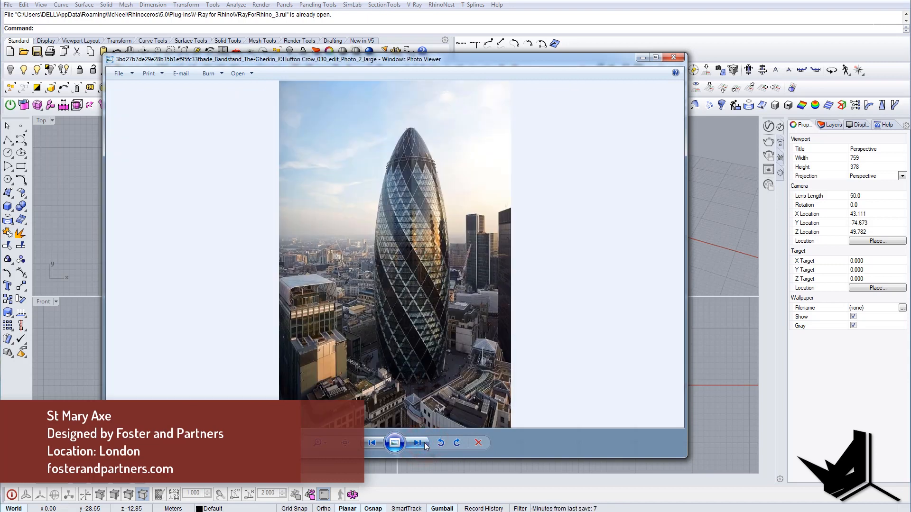
{"action": "left_click", "coordinate": [417, 443]}
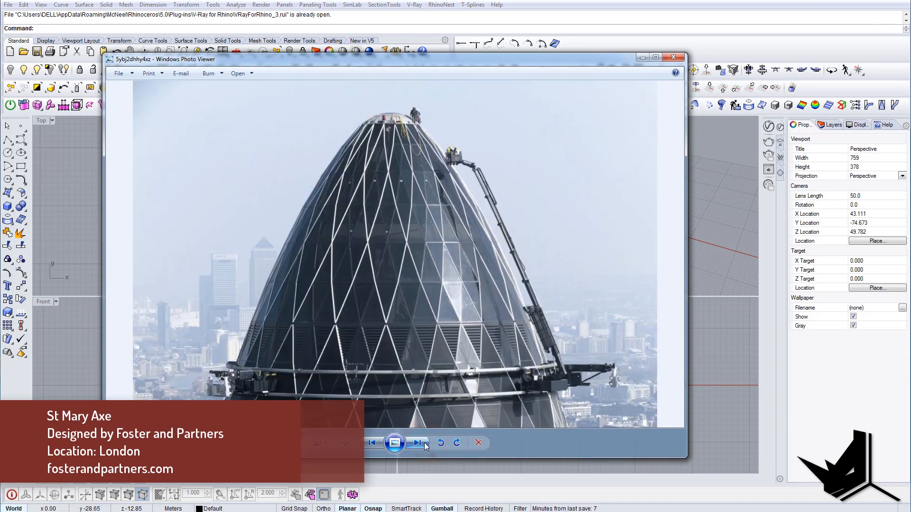
{"action": "left_click", "coordinate": [417, 443]}
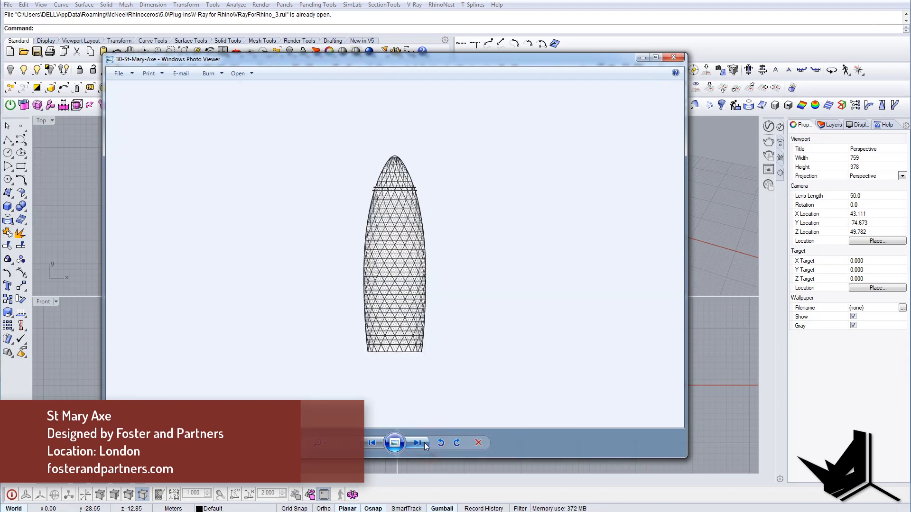
{"action": "left_click", "coordinate": [418, 443]}
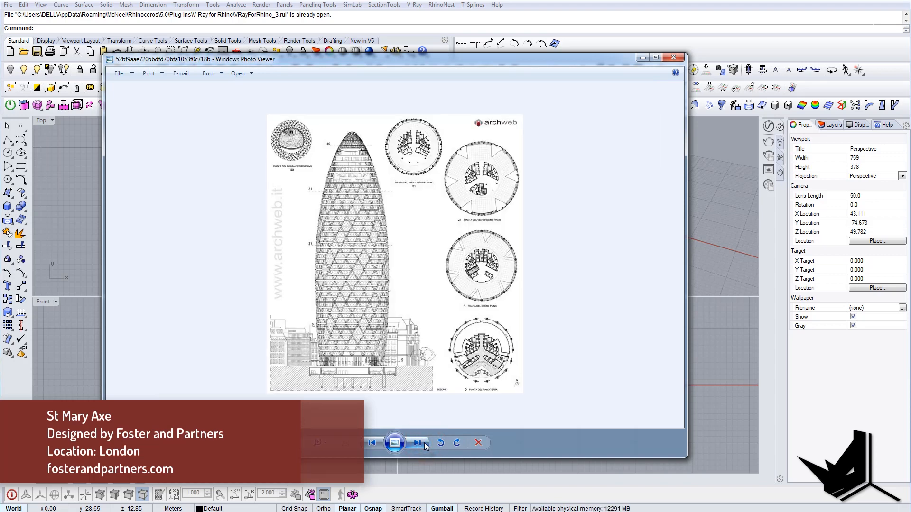
{"action": "left_click", "coordinate": [417, 443]}
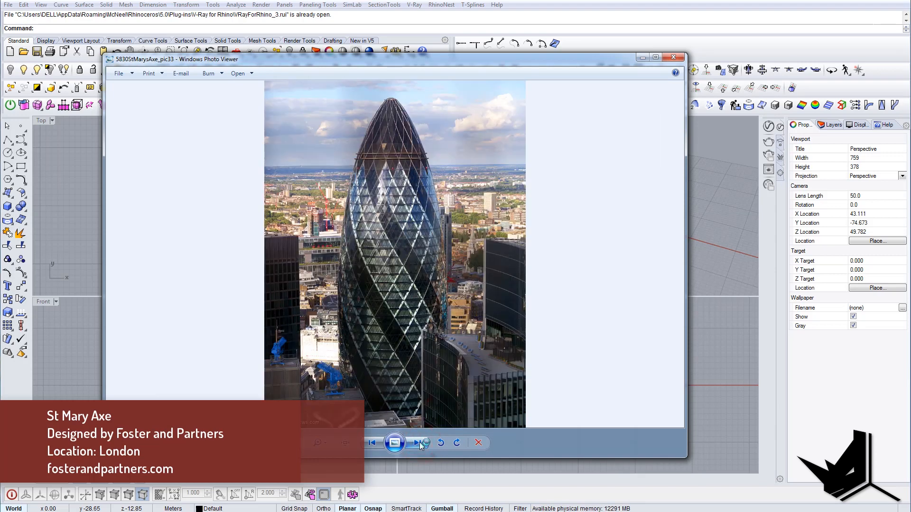
{"action": "left_click", "coordinate": [418, 443]}
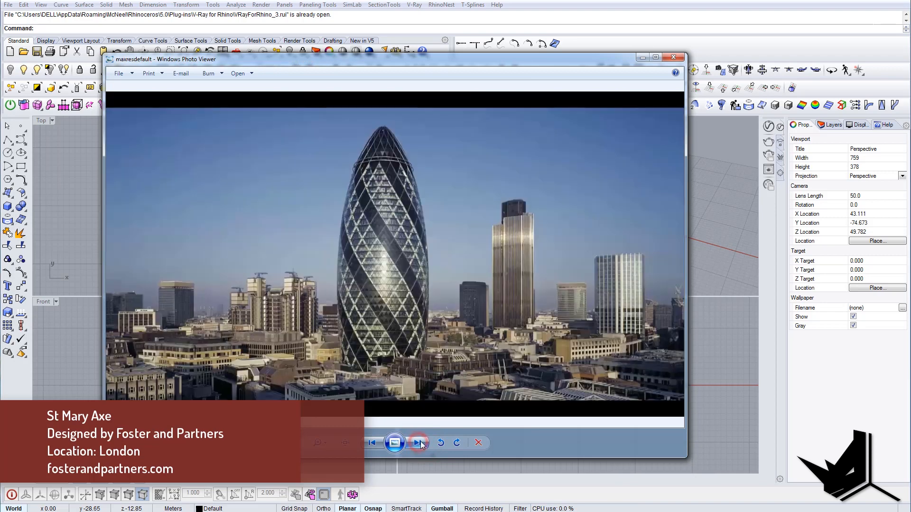
{"action": "left_click", "coordinate": [419, 443]}
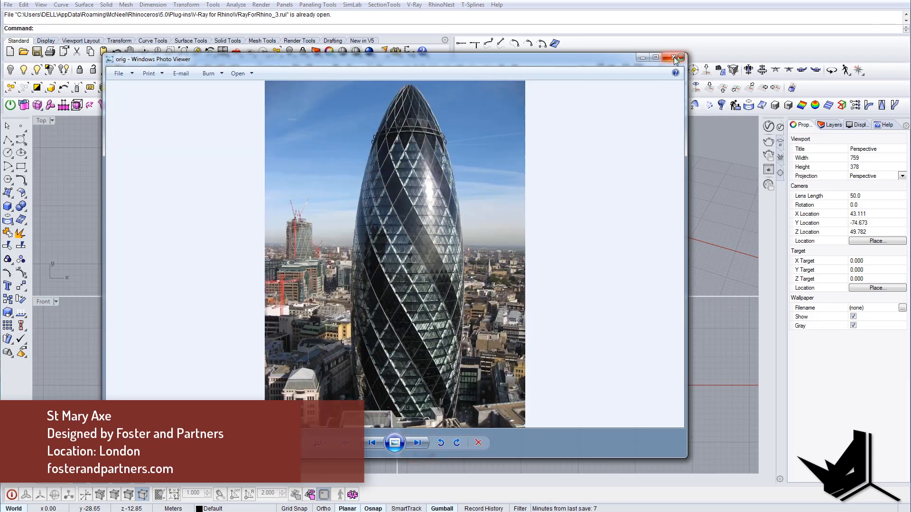
{"action": "left_click", "coordinate": [417, 442]}
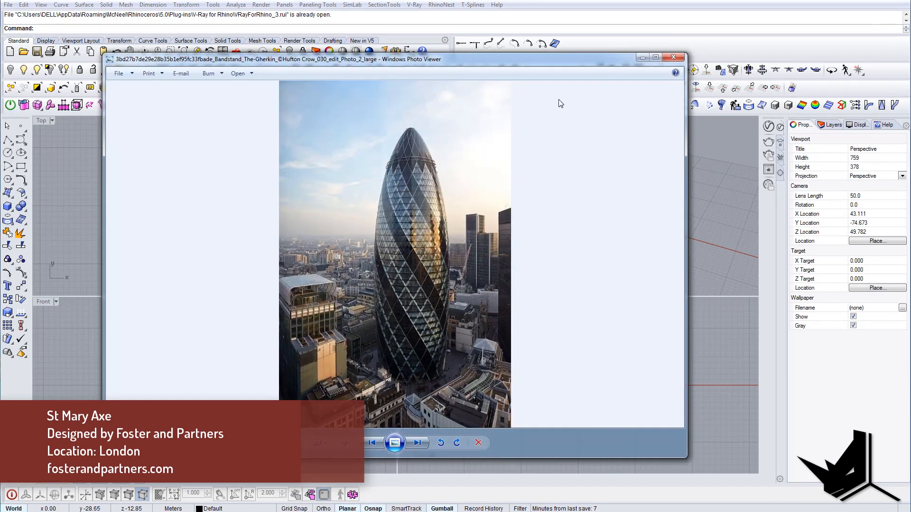
{"action": "left_click", "coordinate": [674, 57]}
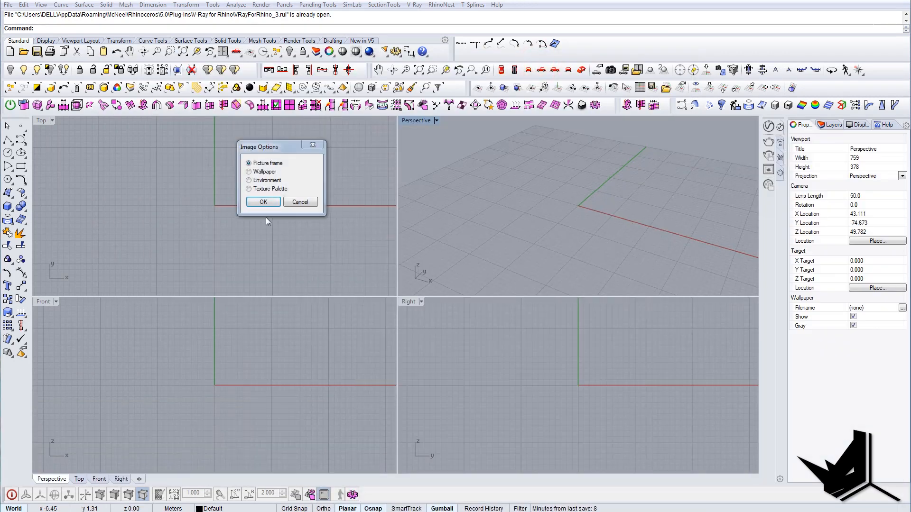
Step: Place the archweb elevation drawing as a picture frame in the Top view and draw a ground line beneath it
{"action": "left_click", "coordinate": [263, 201]}
{"action": "type", "text": "Line"}
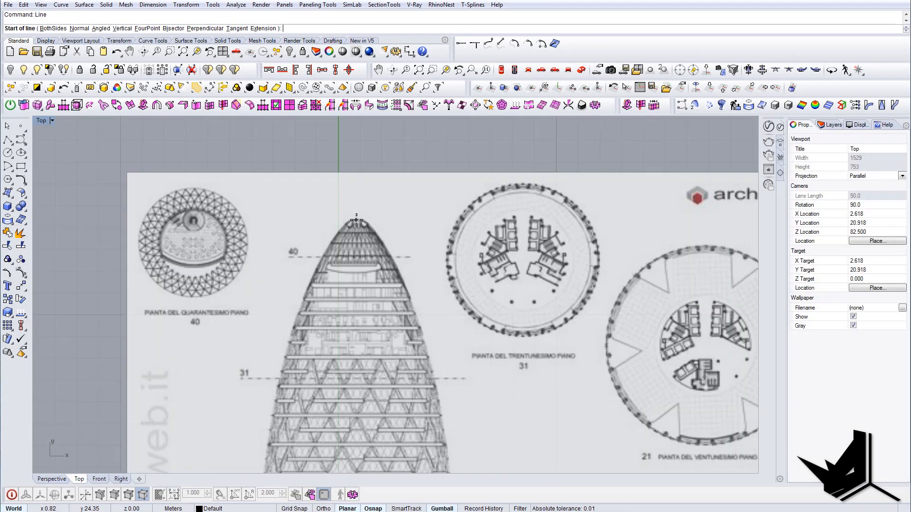
{"action": "scroll", "scroll_direction": "down", "scroll_amount": 3}
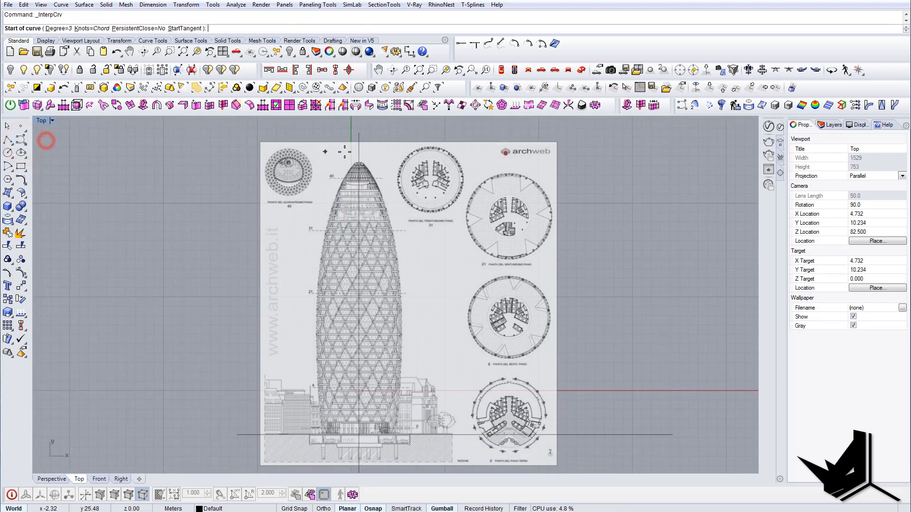
Step: Trace the tower's left-hand outline with an interpolated curve running down from its tip
{"action": "left_click", "coordinate": [360, 186]}
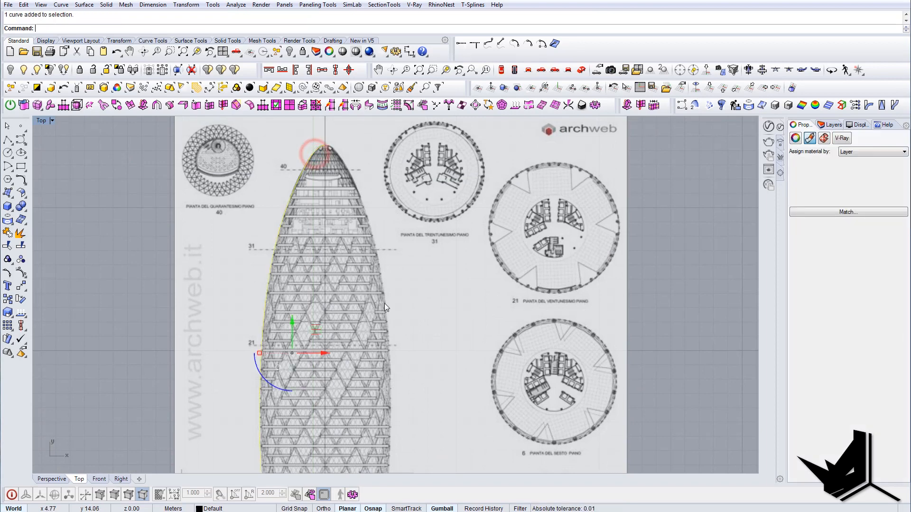
{"action": "scroll", "scroll_direction": "down", "scroll_amount": 3}
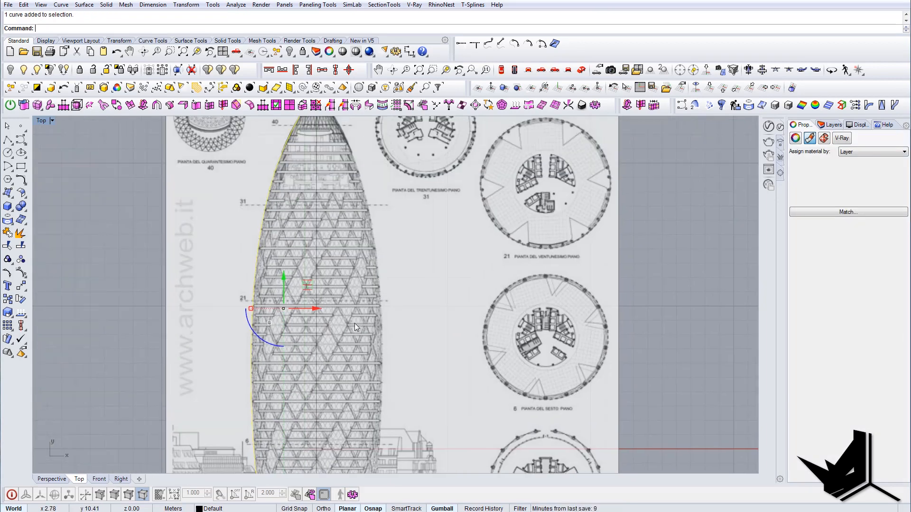
{"action": "scroll", "scroll_direction": "up", "scroll_amount": 3}
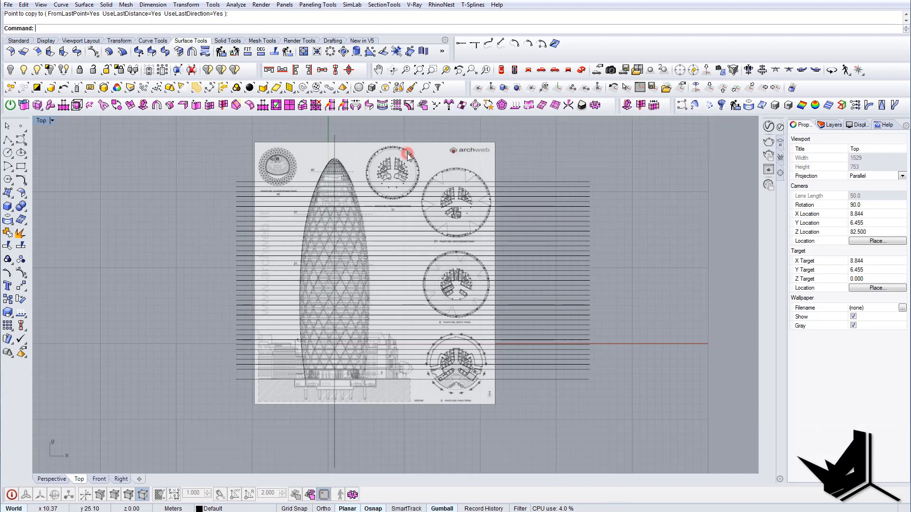
{"action": "mouse_move", "coordinate": [222, 130]}
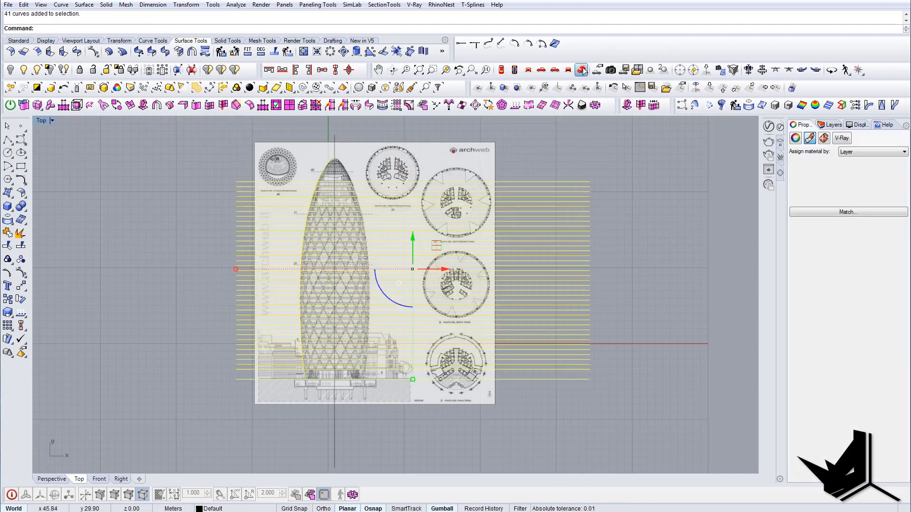
Step: Reposition the 41 floor lines and profile so they stand upright at the origin
{"action": "left_click", "coordinate": [78, 479]}
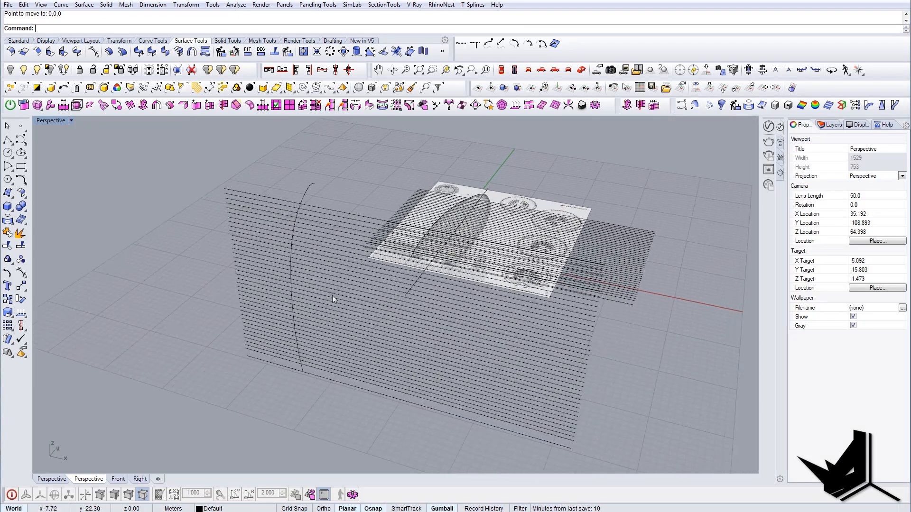
Step: Draw a vertical axis line from the profile's tip and revolve the profile around it
{"action": "left_click", "coordinate": [310, 182]}
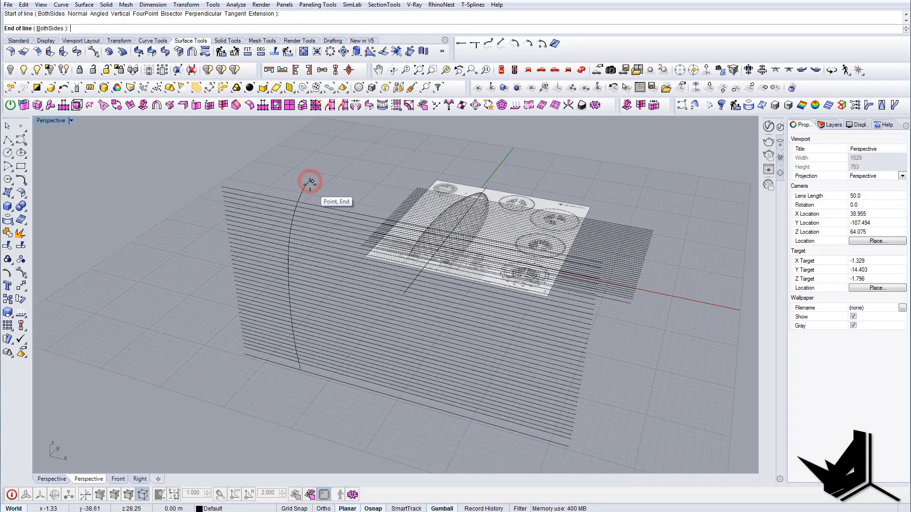
{"action": "left_click", "coordinate": [323, 374]}
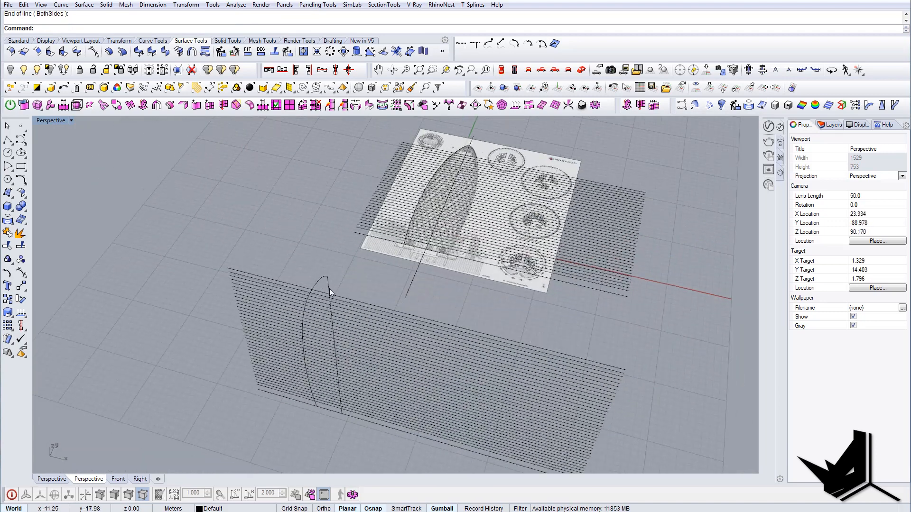
{"action": "left_click", "coordinate": [326, 291]}
{"action": "type", "text": "Revolve"}
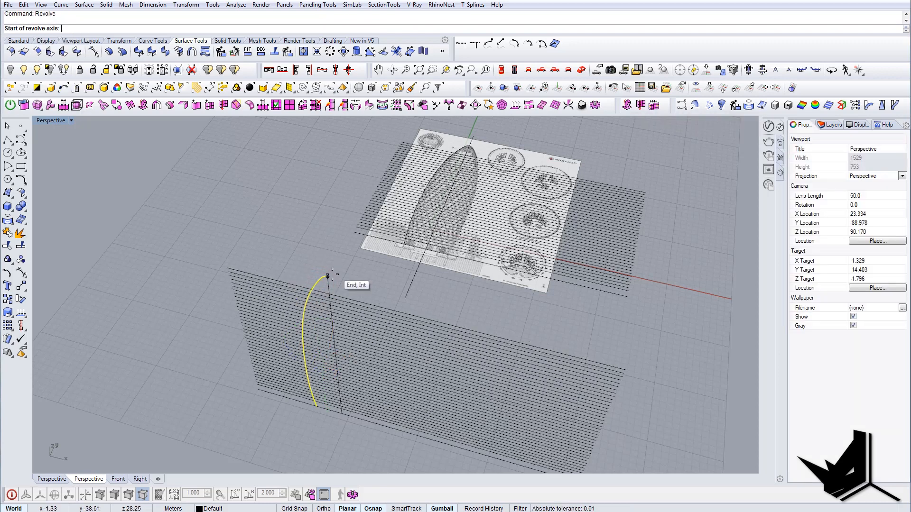
{"action": "left_click", "coordinate": [327, 276]}
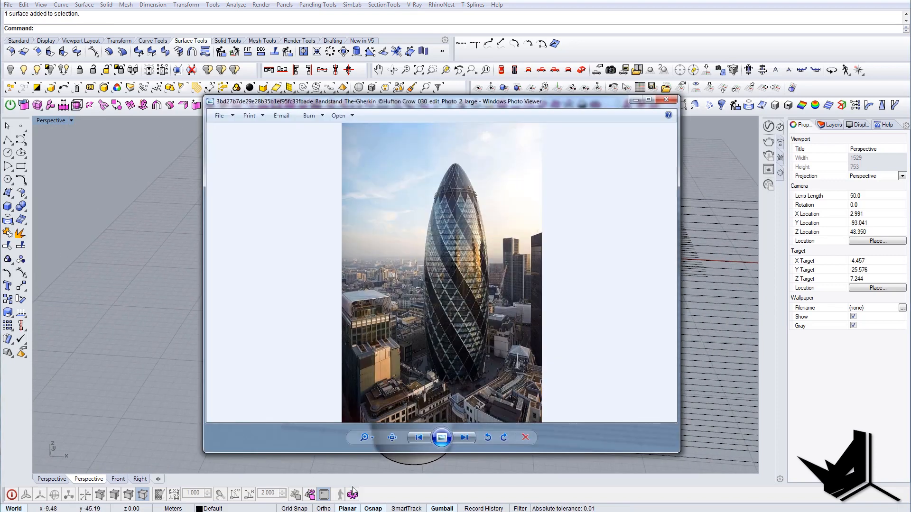
Step: View the tower's wireframe reference diagram, then close the photo viewer
{"action": "left_click", "coordinate": [464, 437]}
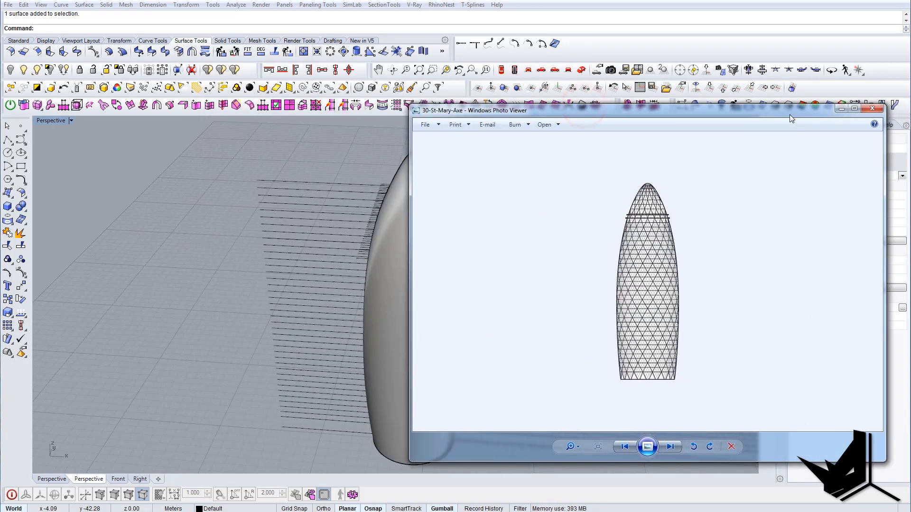
{"action": "left_click", "coordinate": [872, 109]}
{"action": "type", "text": "Re"}
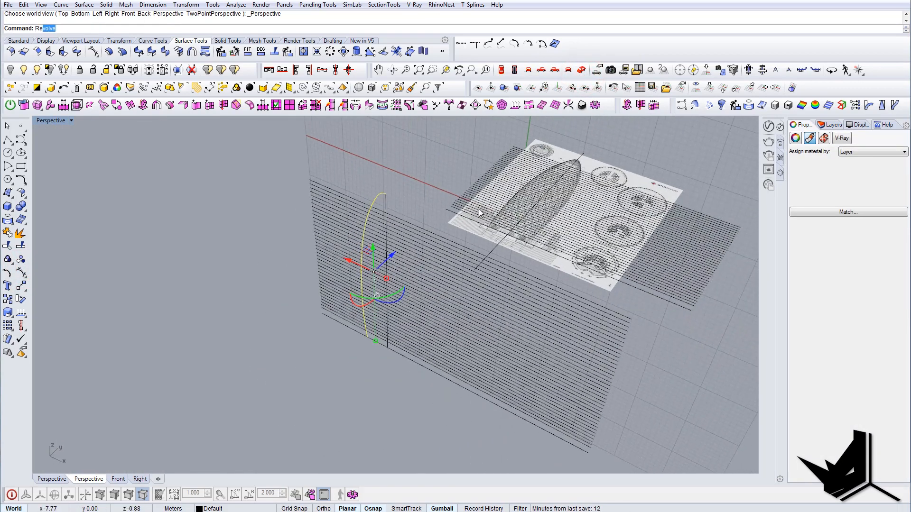
Step: Revolve the profile into the tower surface, inspect it by orbiting and reset to the Perspective world view
{"action": "left_click", "coordinate": [384, 193]}
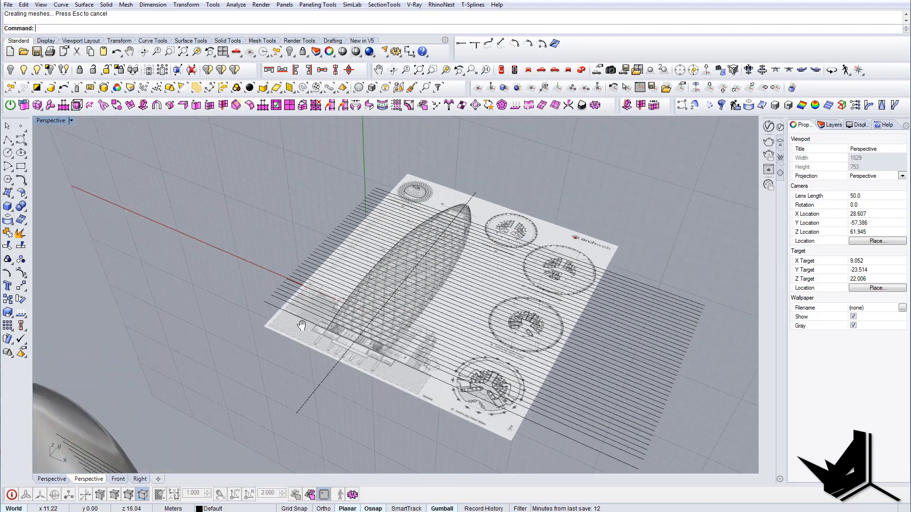
{"action": "left_click_drag", "start_coordinate": [407, 290], "coordinate": [349, 232]}
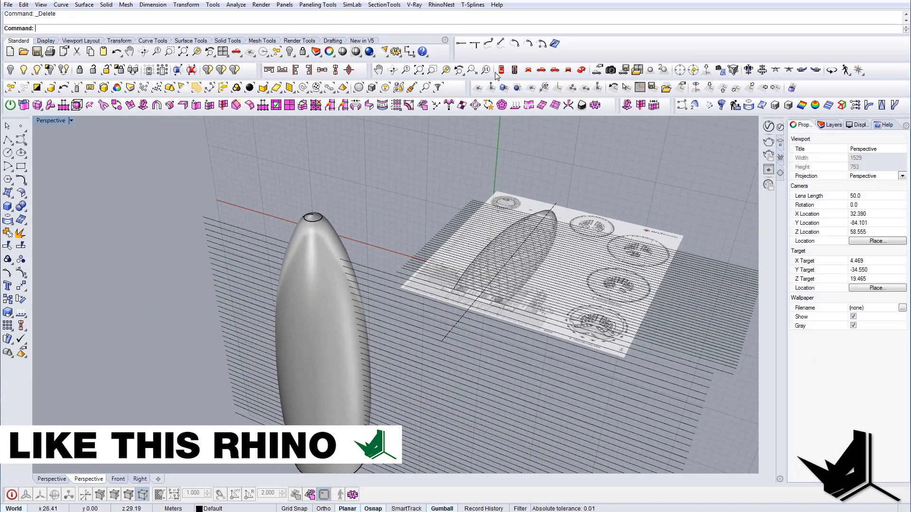
{"action": "left_click", "coordinate": [581, 69]}
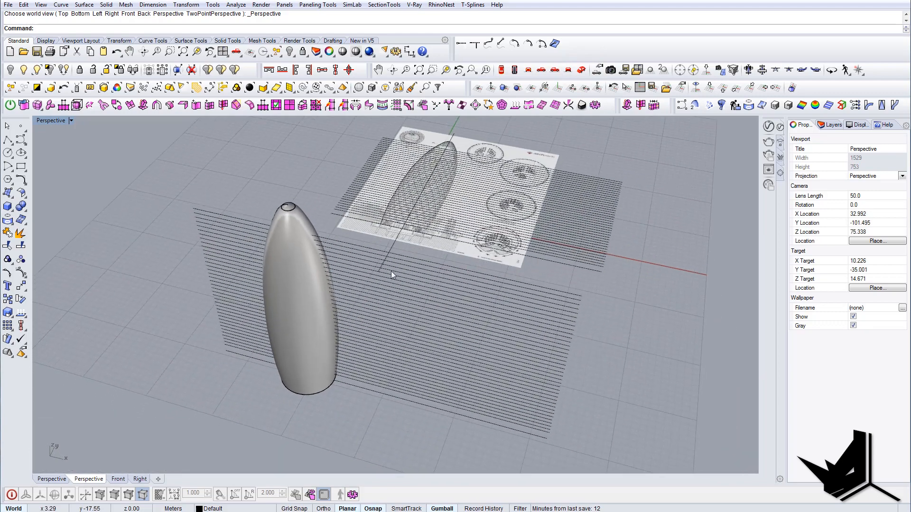
{"action": "left_click", "coordinate": [296, 290]}
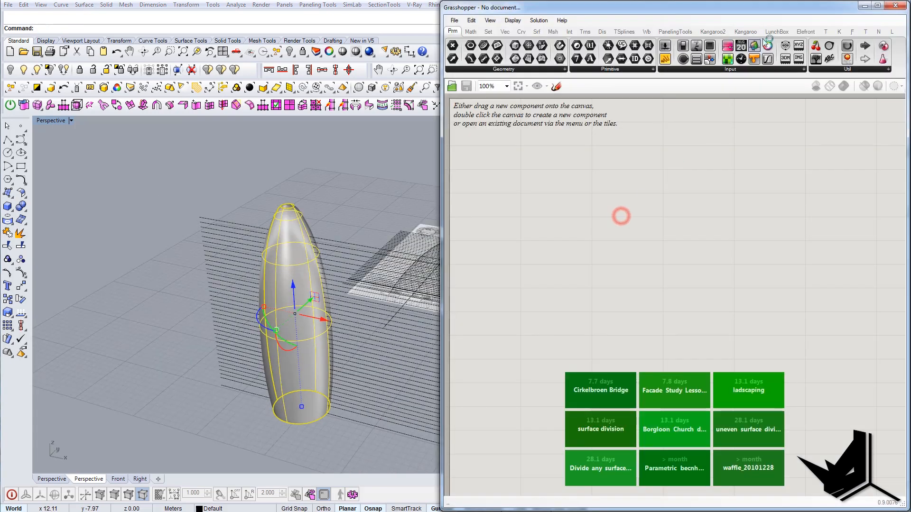
Step: Add LunchBox Diamond Panels and assign the tower surface to the Surface parameter via Set one Surface
{"action": "left_click", "coordinate": [776, 31]}
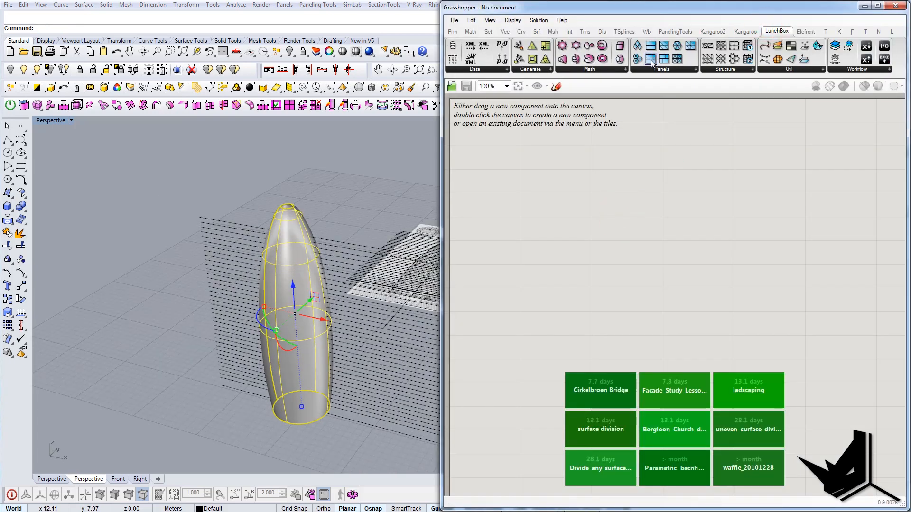
{"action": "mouse_move", "coordinate": [681, 70]}
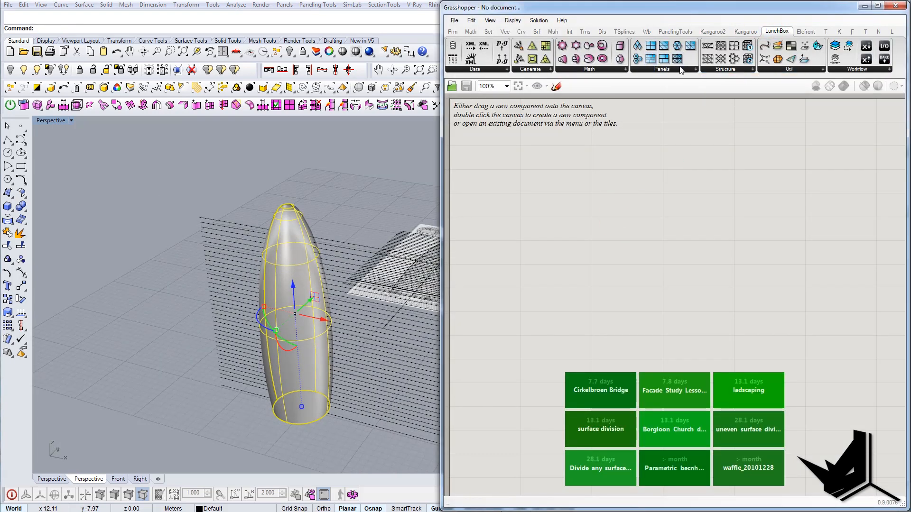
{"action": "mouse_move", "coordinate": [637, 45]}
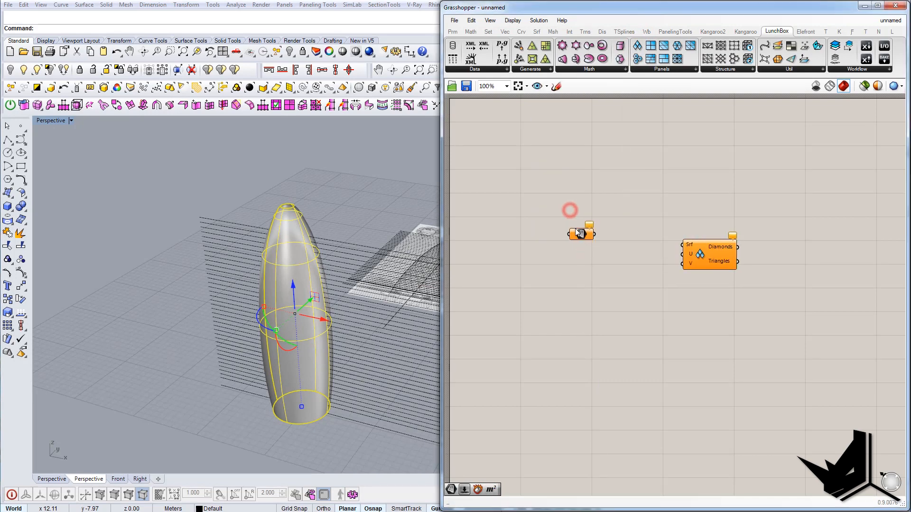
{"action": "left_click", "coordinate": [297, 241]}
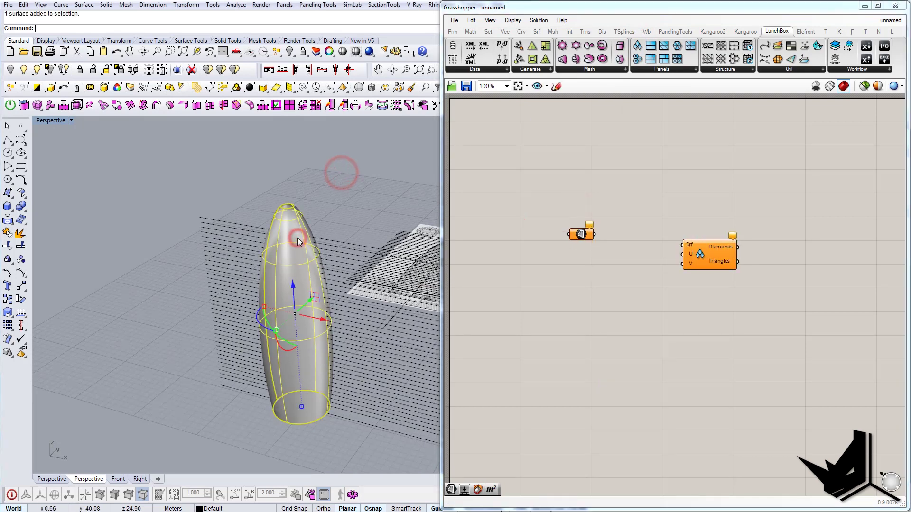
{"action": "right_click", "coordinate": [580, 233]}
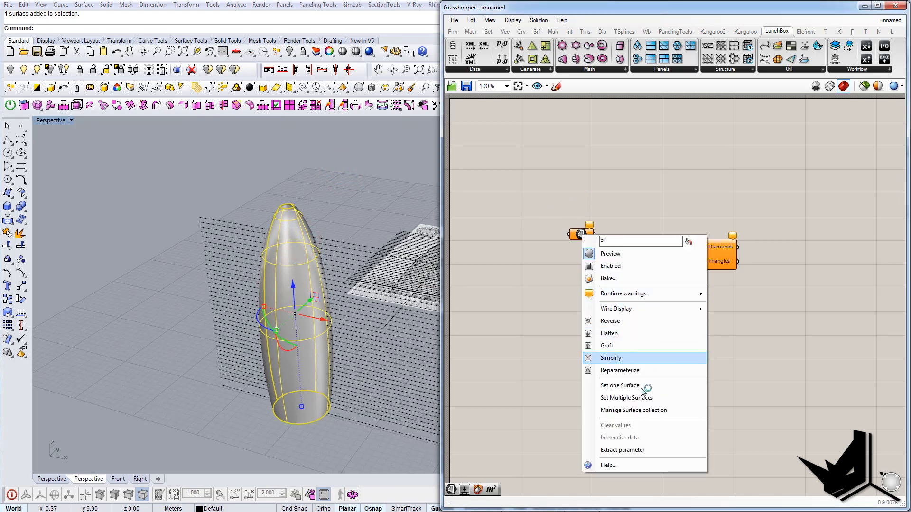
{"action": "left_click", "coordinate": [620, 385]}
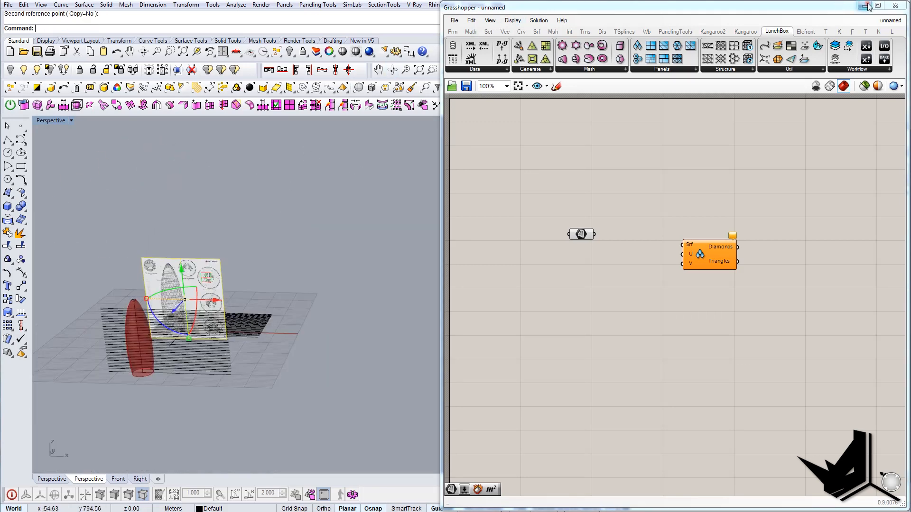
Step: Hide Grasshopper, line the reference picture up with the tower and adjust its material transparency
{"action": "left_click", "coordinate": [865, 5]}
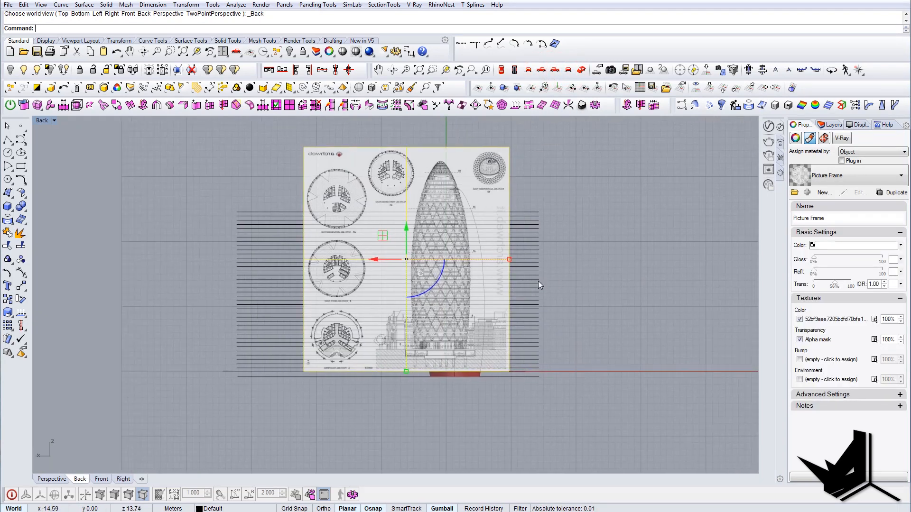
{"action": "scroll", "scroll_direction": "up", "scroll_amount": 3}
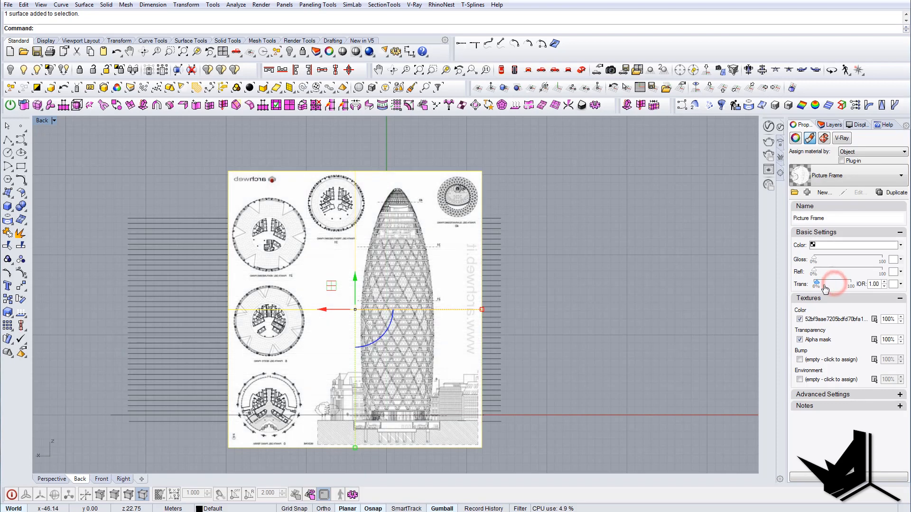
{"action": "left_click", "coordinate": [542, 191]}
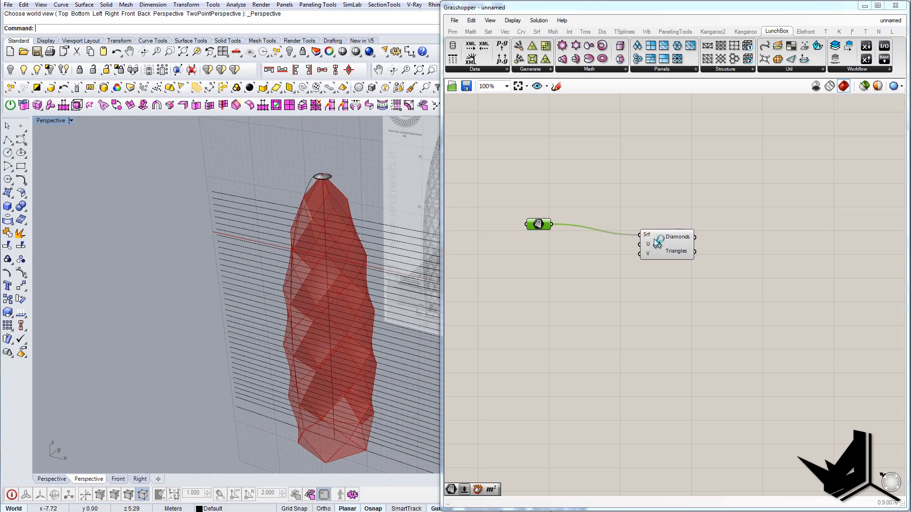
{"action": "mouse_move", "coordinate": [648, 254]}
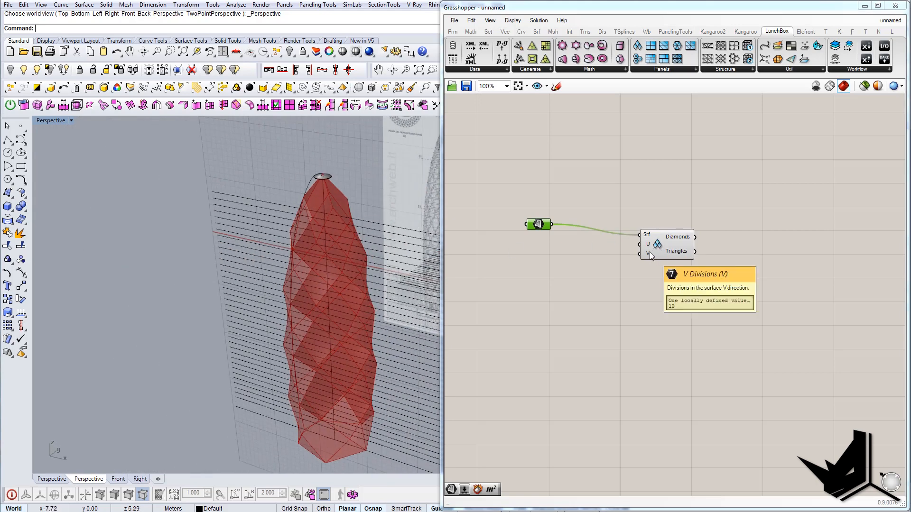
Step: Search the canvas and add a new component to drive the diamond-panel divisions
{"action": "double_click", "coordinate": [550, 258]}
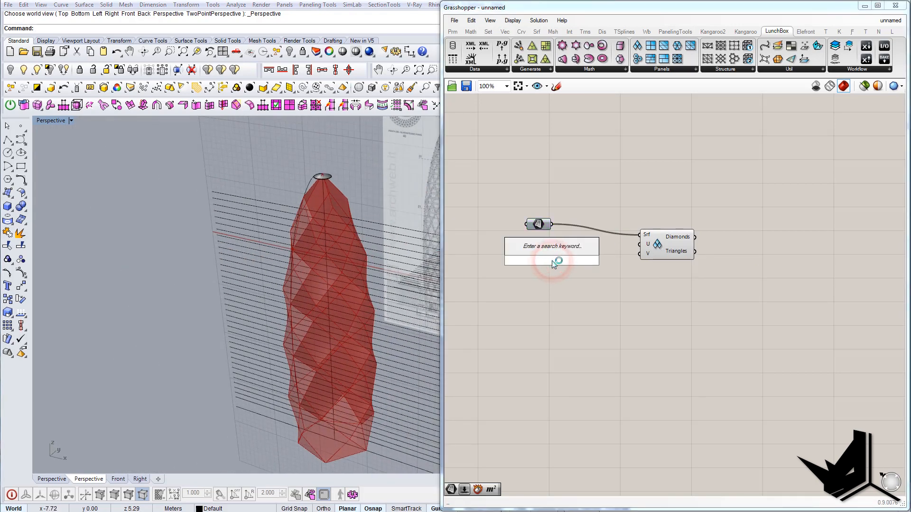
{"action": "left_click", "coordinate": [550, 260]}
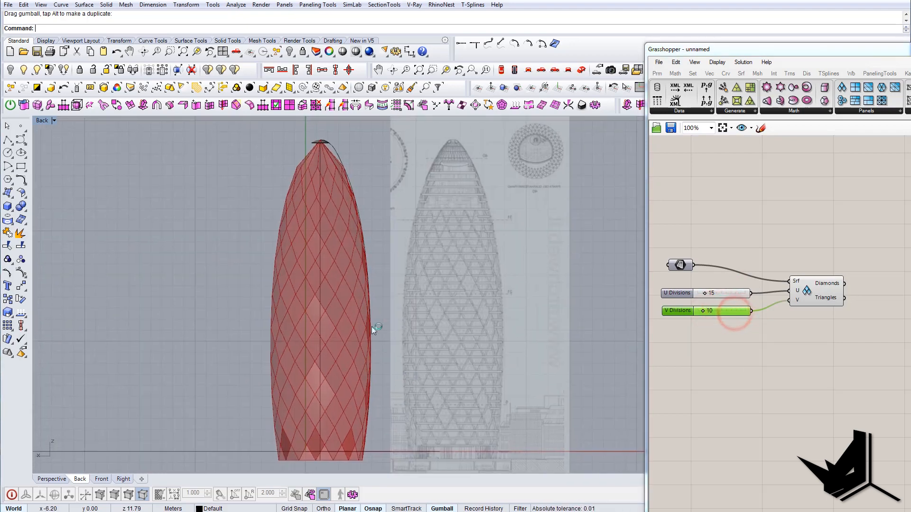
{"action": "mouse_move", "coordinate": [454, 331]}
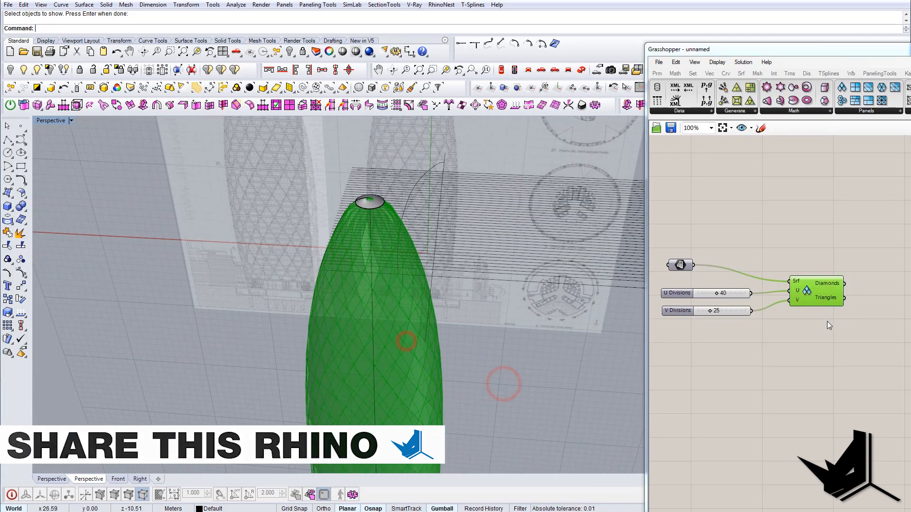
Step: Bake the Diamonds output onto a chosen layer, producing 512 panel surfaces on the tower
{"action": "right_click", "coordinate": [842, 298]}
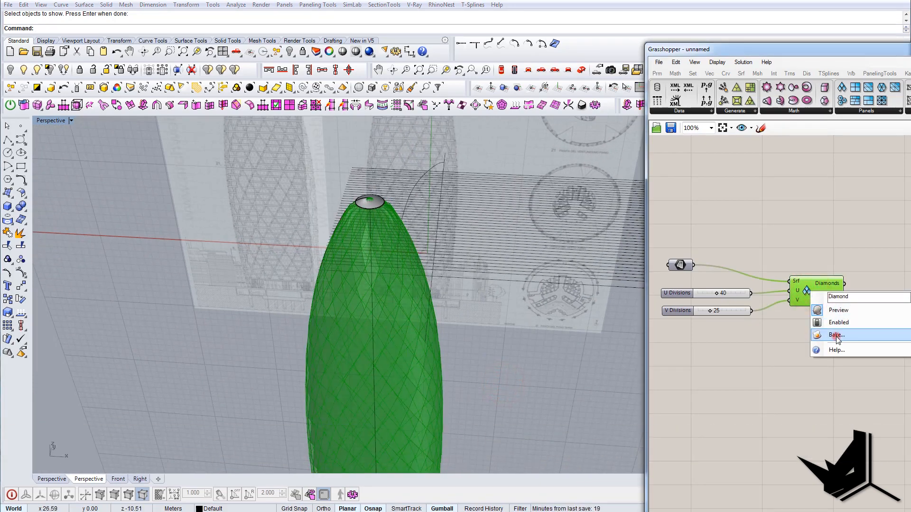
{"action": "left_click", "coordinate": [835, 335]}
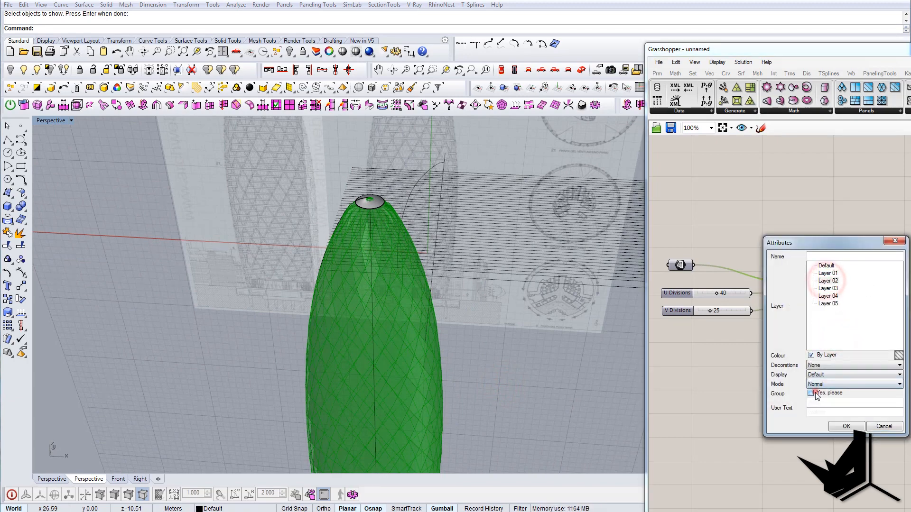
{"action": "left_click", "coordinate": [846, 426]}
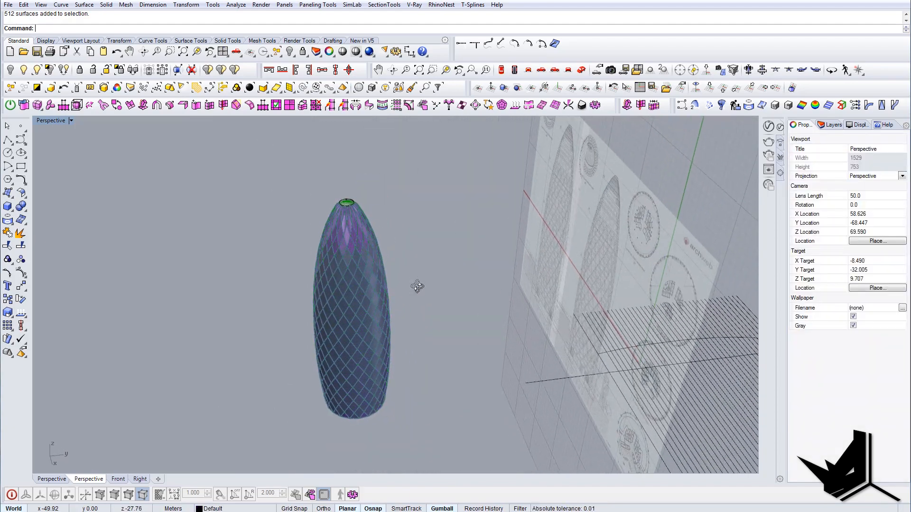
{"action": "scroll", "scroll_direction": "up", "scroll_amount": 3}
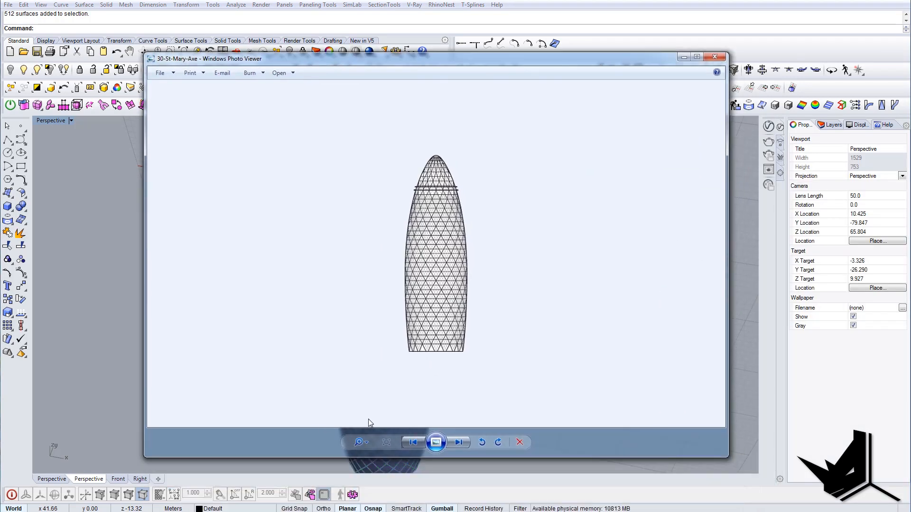
Step: Browse forward two photos to the close-up of the Gherkin dome and steel frame
{"action": "left_click", "coordinate": [458, 442]}
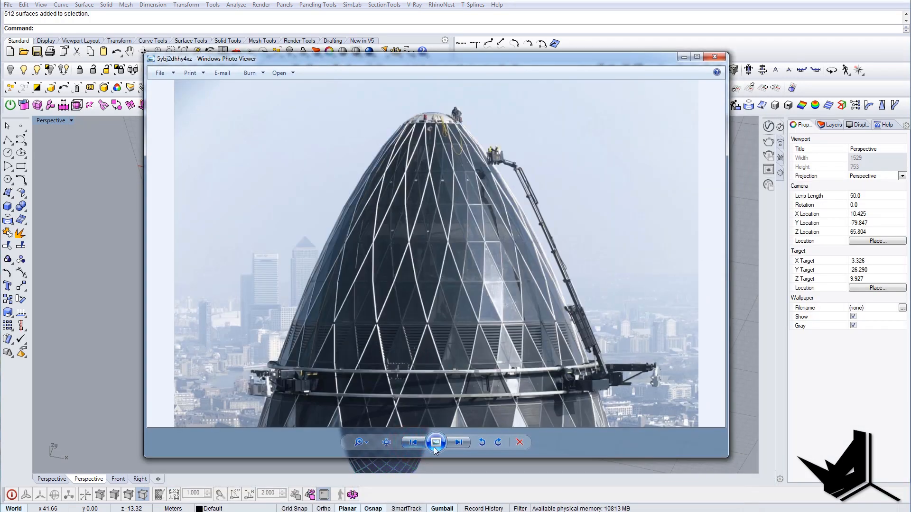
{"action": "left_click", "coordinate": [458, 442]}
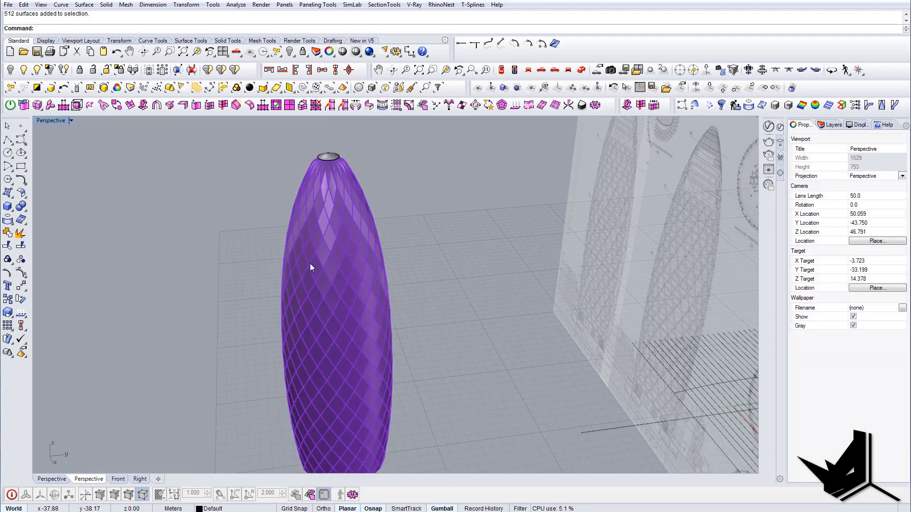
Step: Check the baked panels with ExtractBadSrf, then pipe their edges into a tubular diagonal frame
{"action": "type", "text": "ExtractBadSrf"}
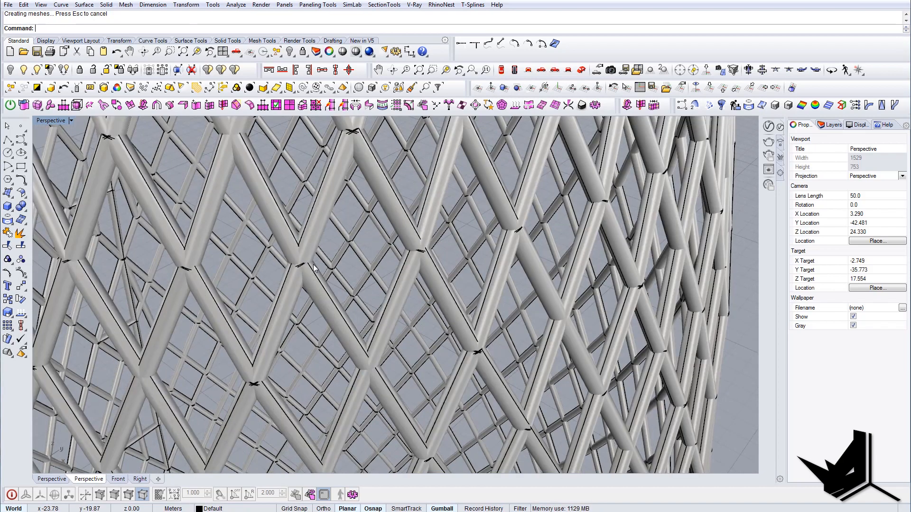
{"action": "left_click", "coordinate": [374, 239]}
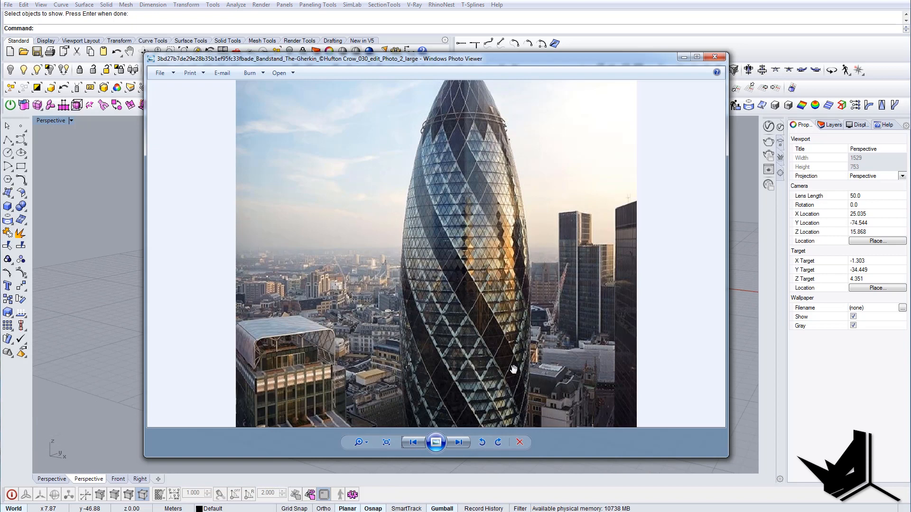
{"action": "mouse_move", "coordinate": [428, 307]}
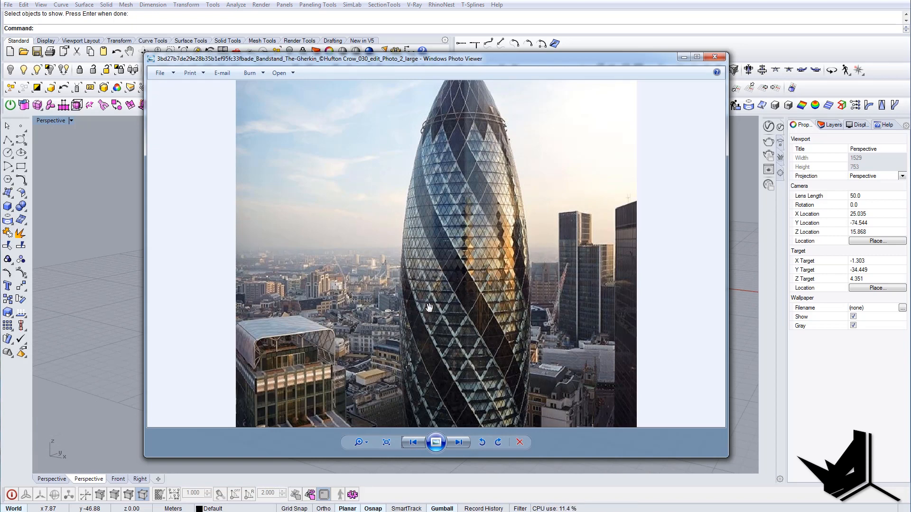
{"action": "mouse_move", "coordinate": [649, 126]}
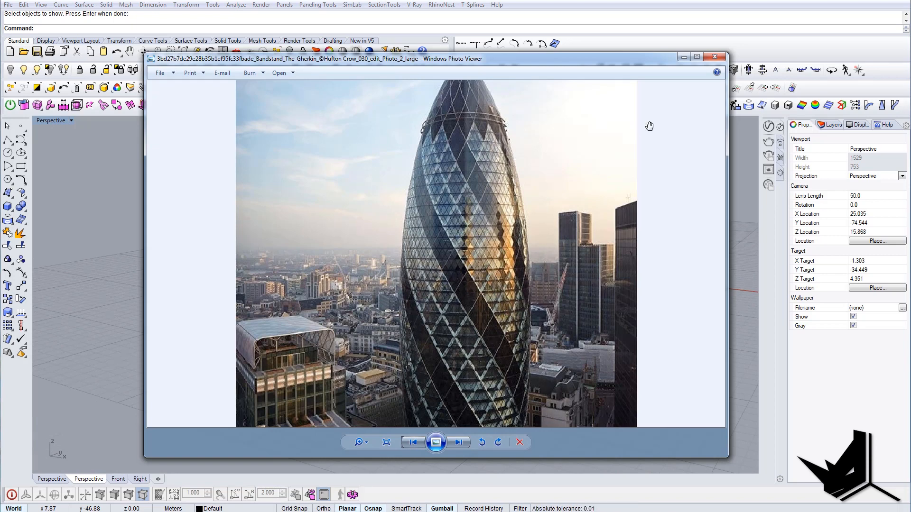
Step: View the Gherkin exterior photo showing its dark spiralling diagonal bands
{"action": "left_click", "coordinate": [713, 56]}
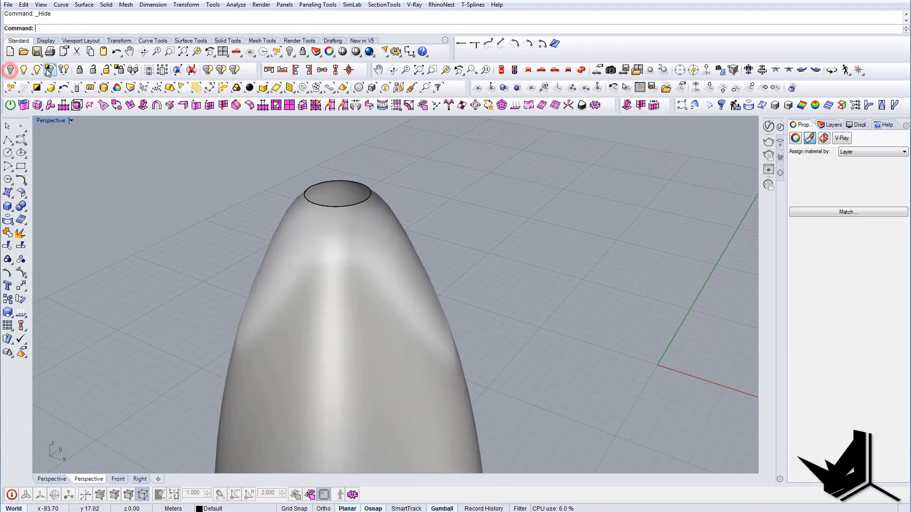
Step: Isolate the tower surface and keep the 39 floor section curves, deleting the cutting planes
{"action": "left_click", "coordinate": [37, 69]}
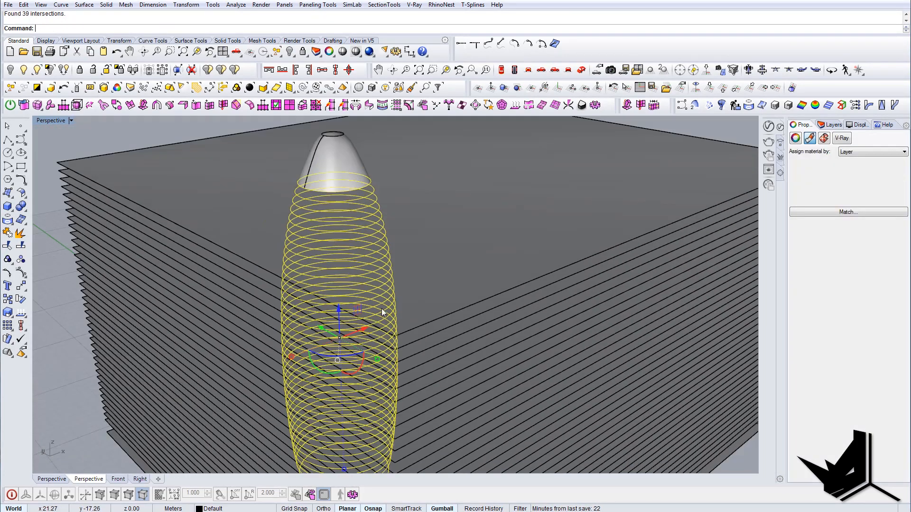
{"action": "key", "text": "Delete"}
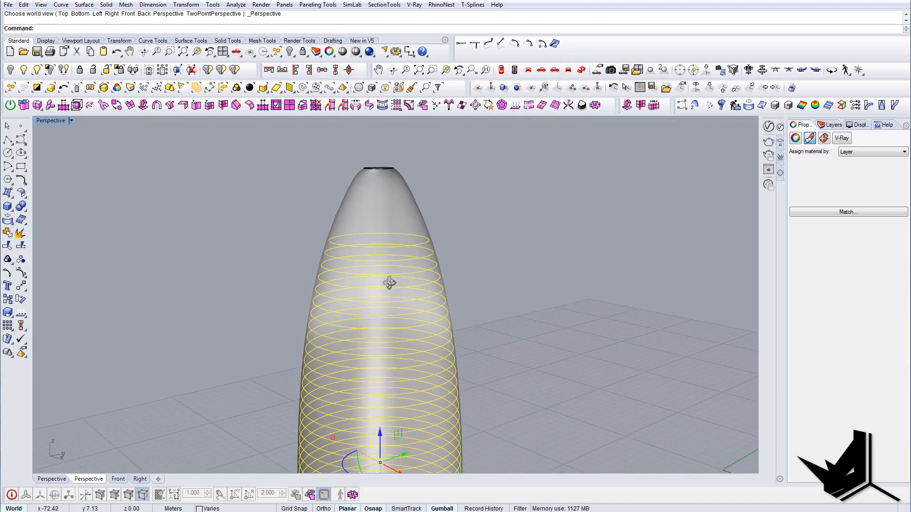
Step: Start ExtrudeCrv on the selected floor section curves to form the slabs
{"action": "type", "text": "Extr"}
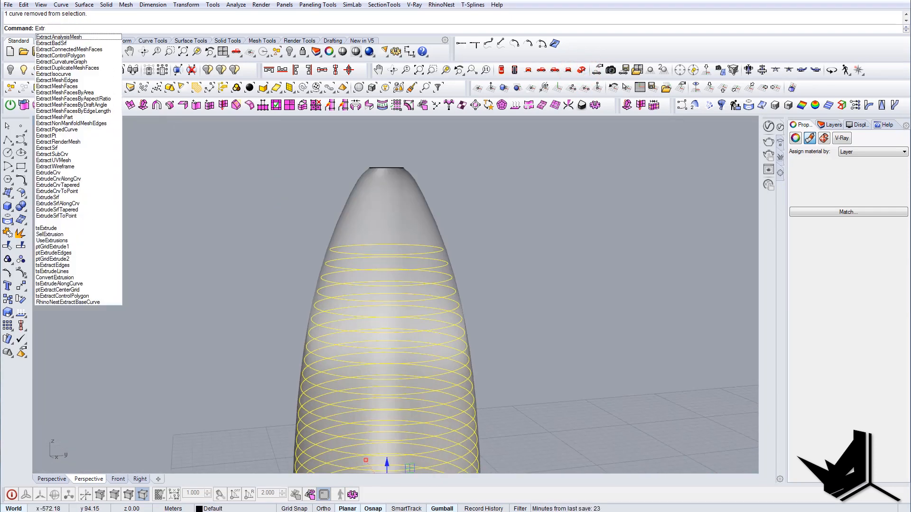
{"action": "key", "text": "backspace"}
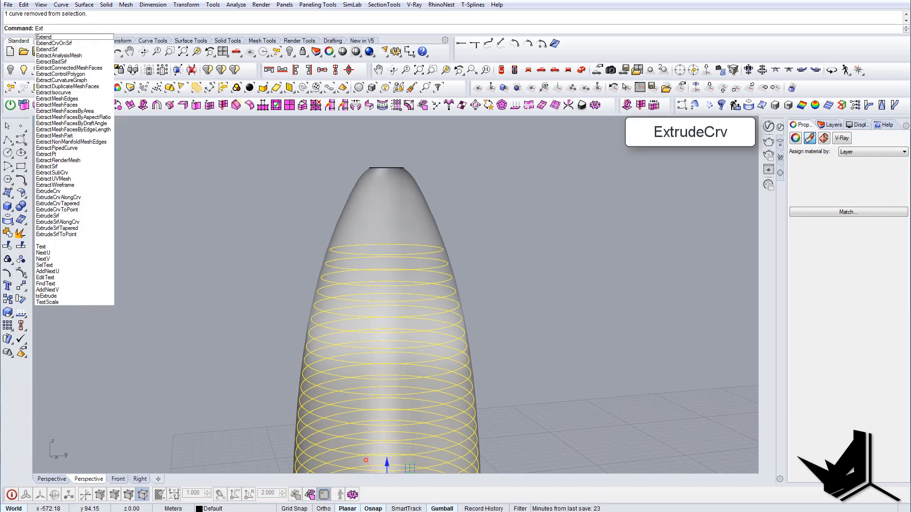
{"action": "left_click", "coordinate": [49, 191]}
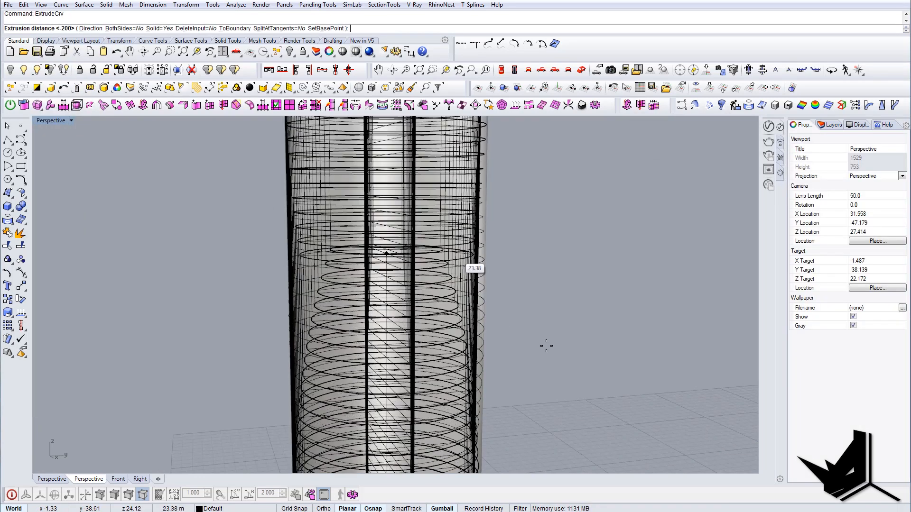
{"action": "mouse_move", "coordinate": [583, 381]}
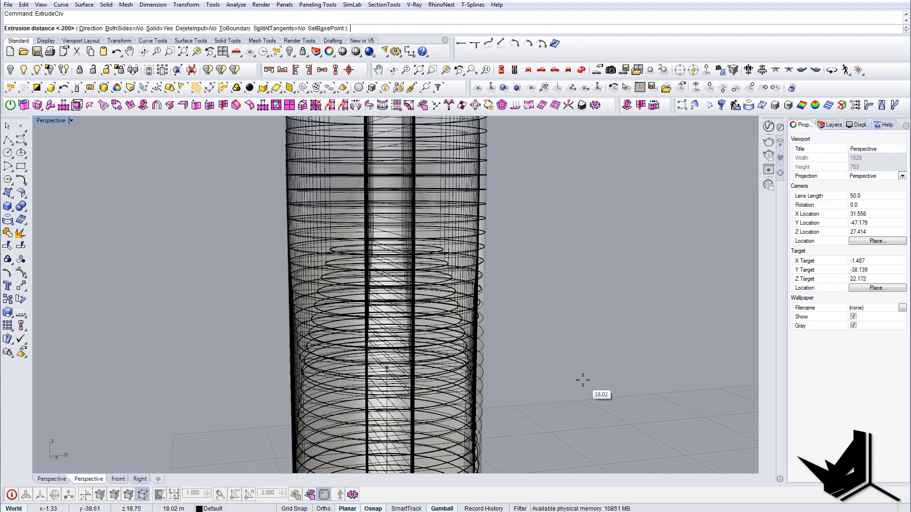